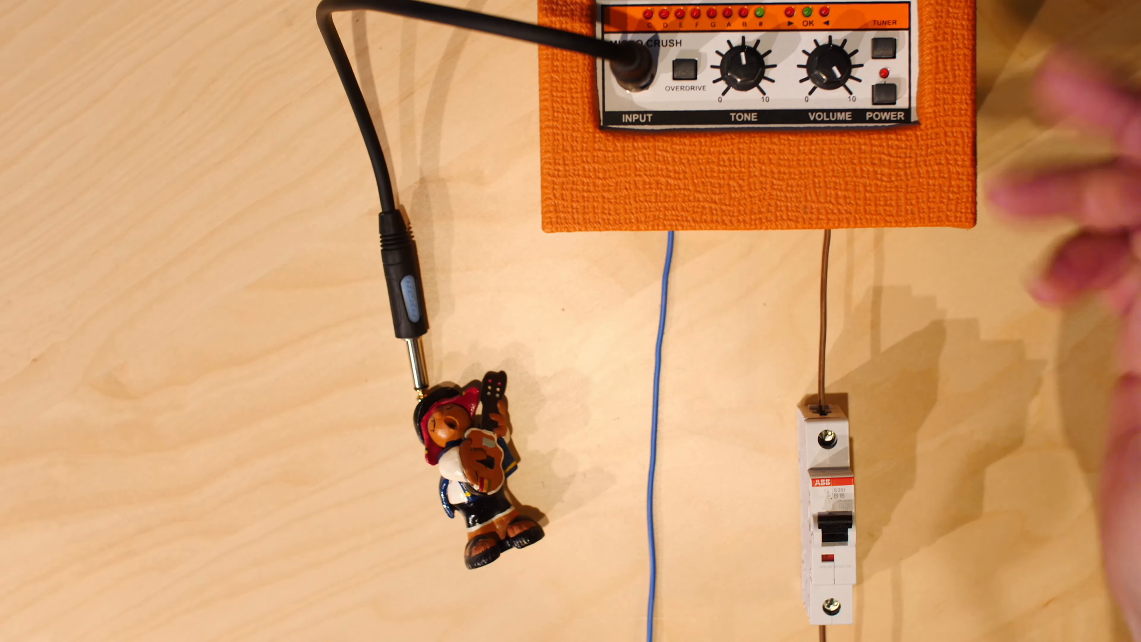
click(887, 95)
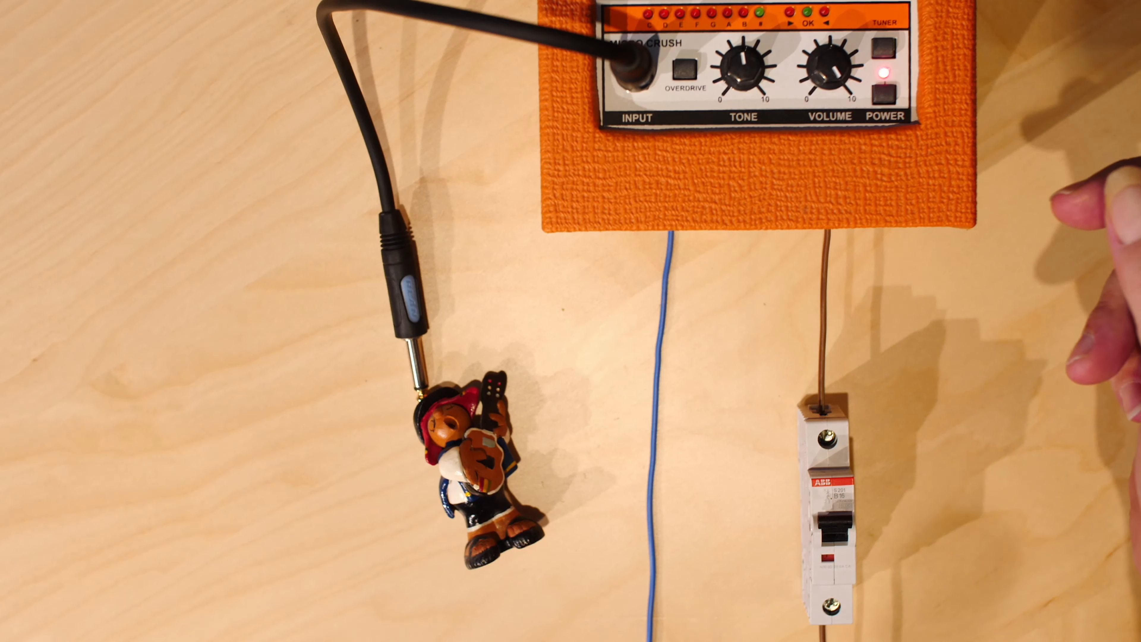